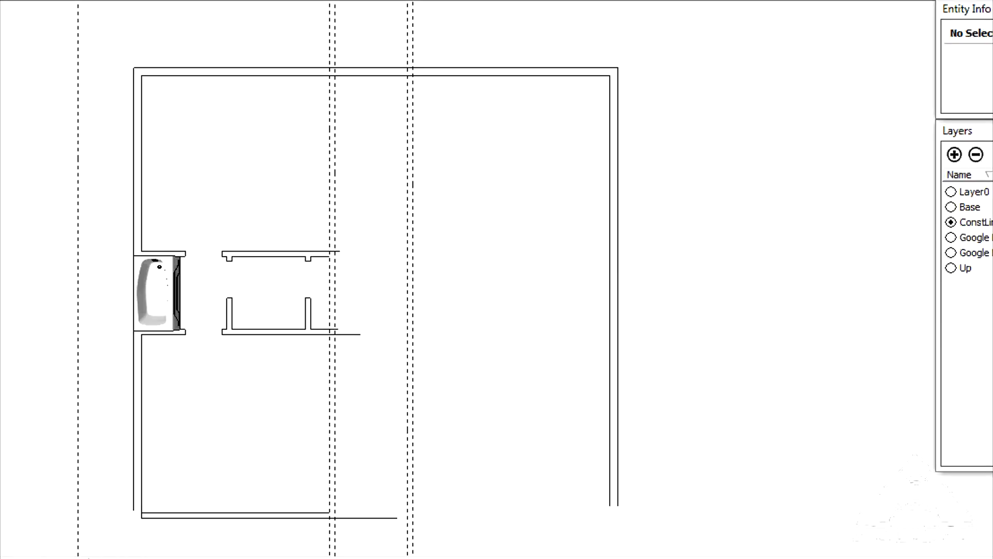
mouse_move(340, 86)
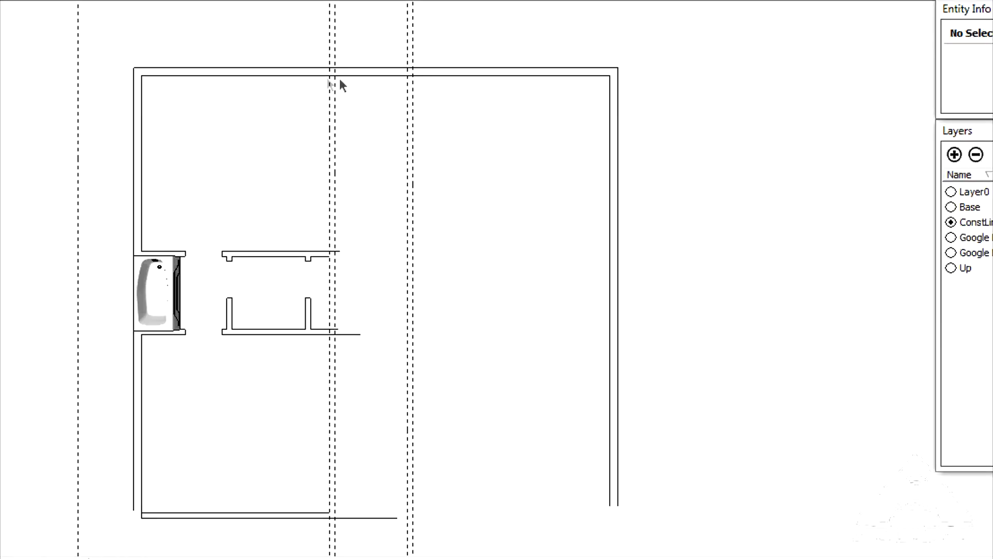
mouse_move(373, 118)
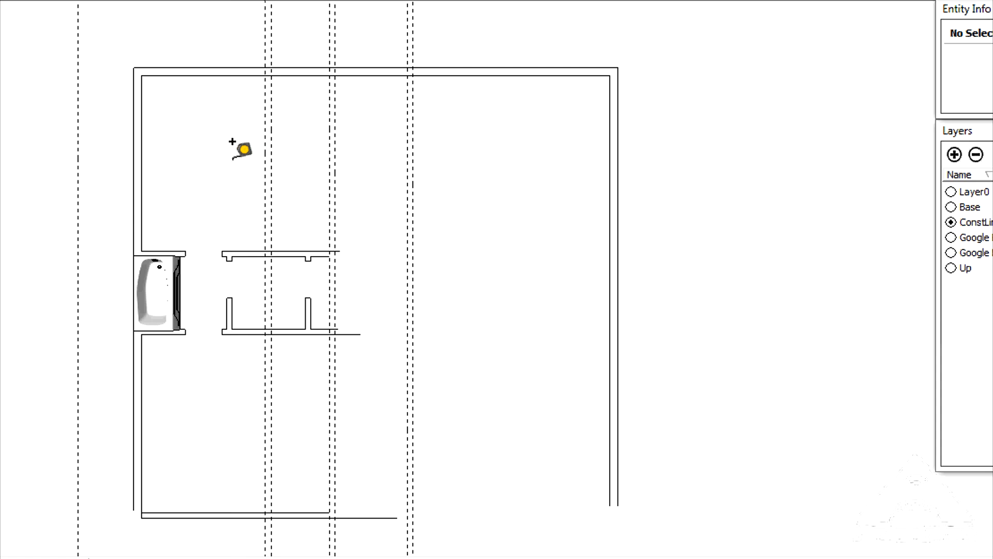
mouse_move(306, 161)
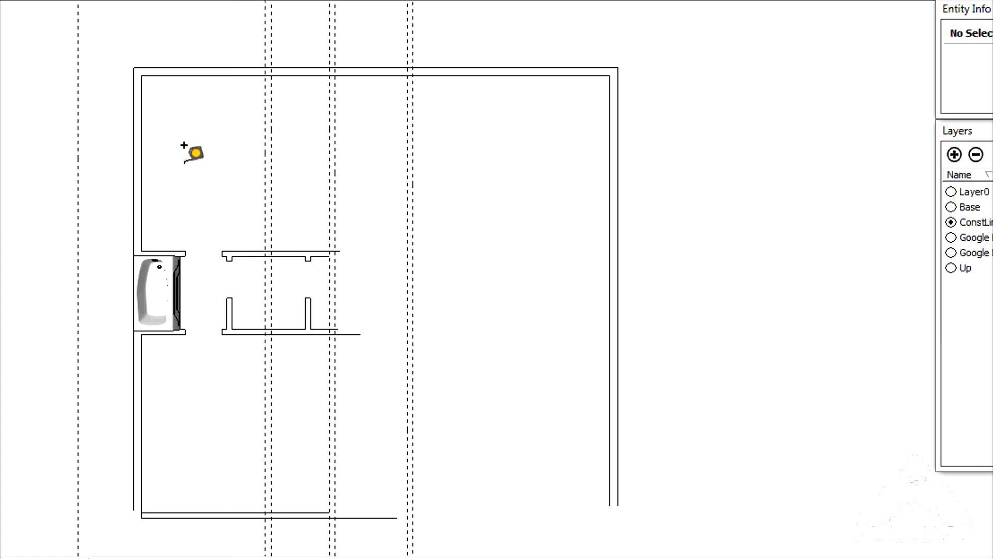
mouse_move(269, 98)
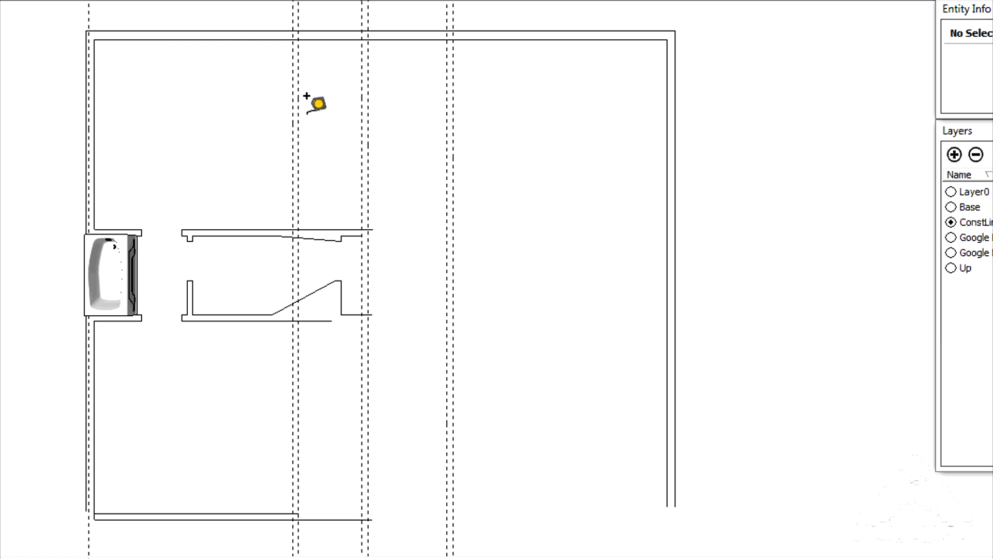
- Sketch the angled wall lines across both inner partition walls to meet the guides
left_click_drag(298, 109, 361, 109)
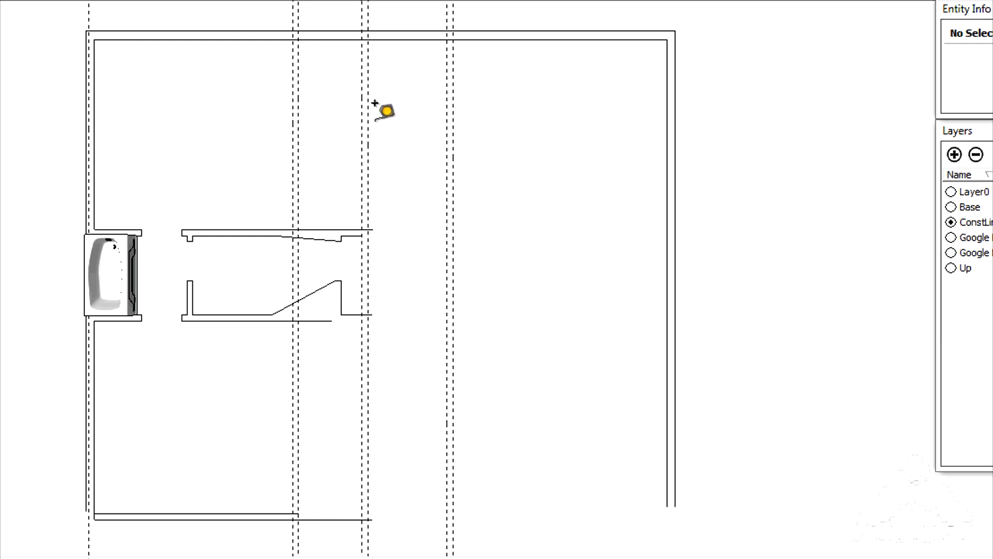
left_click_drag(373, 111, 449, 115)
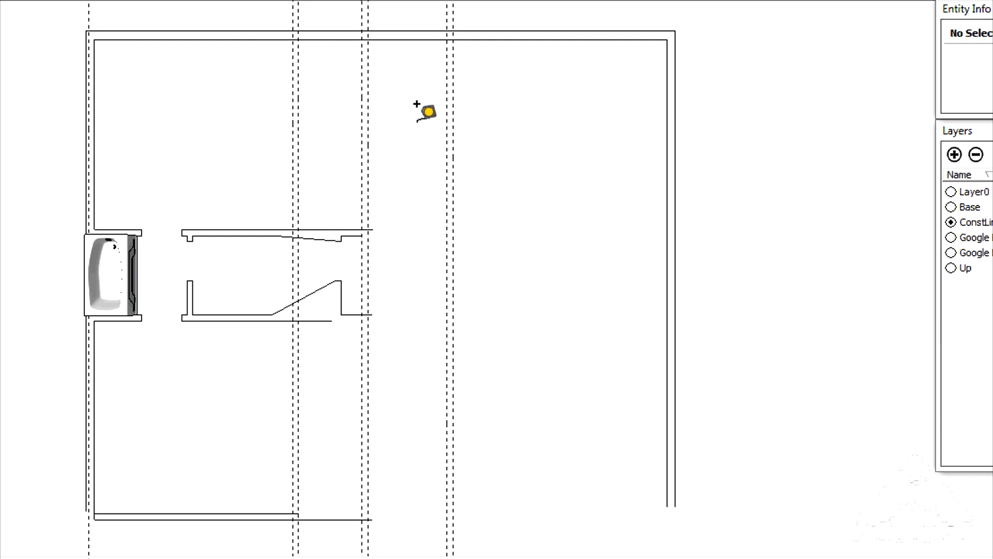
mouse_move(200, 124)
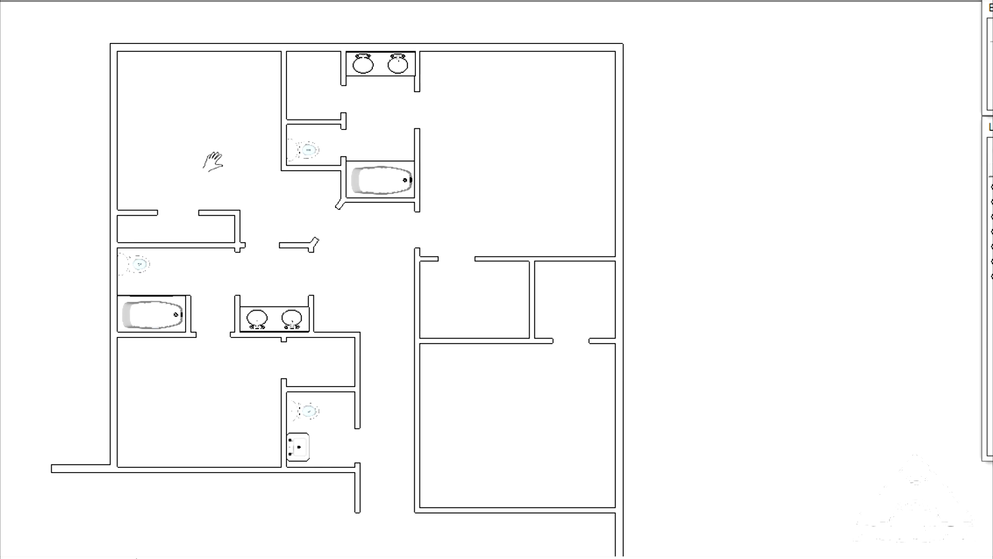
mouse_move(228, 184)
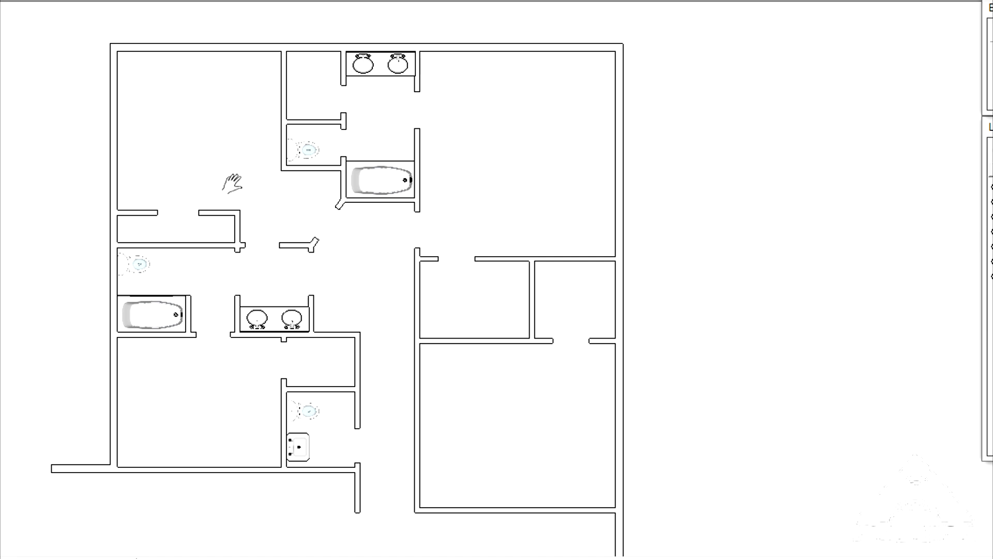
mouse_move(228, 180)
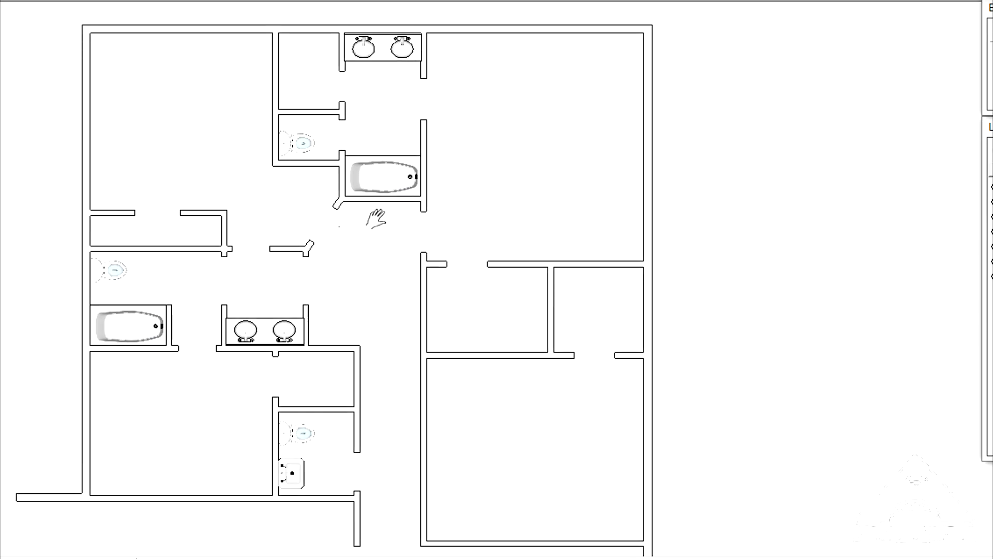
mouse_move(415, 288)
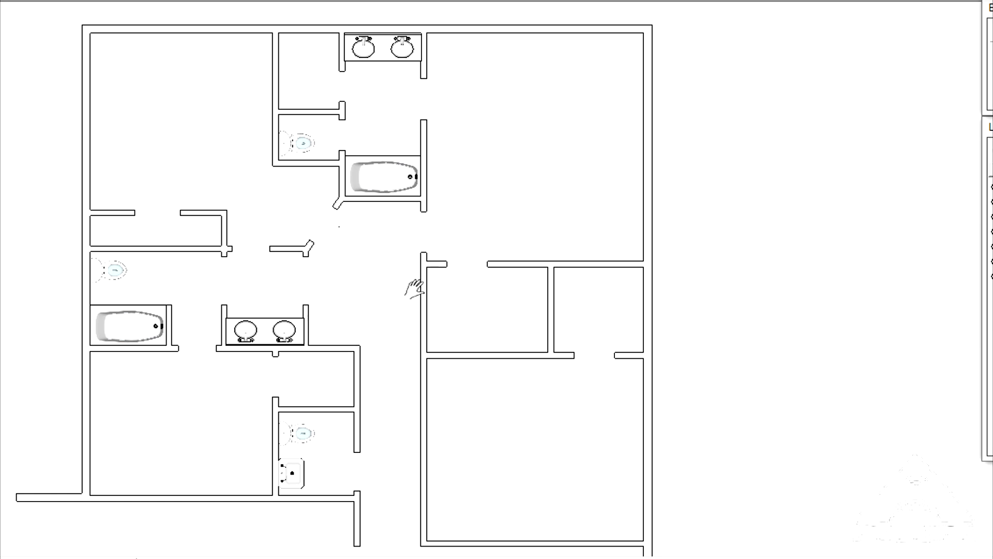
mouse_move(389, 313)
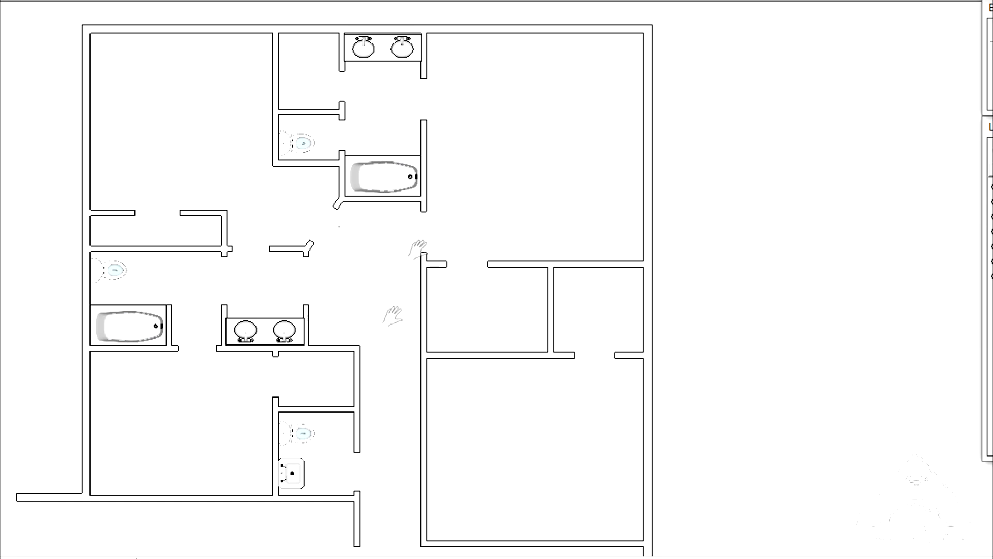
mouse_move(254, 223)
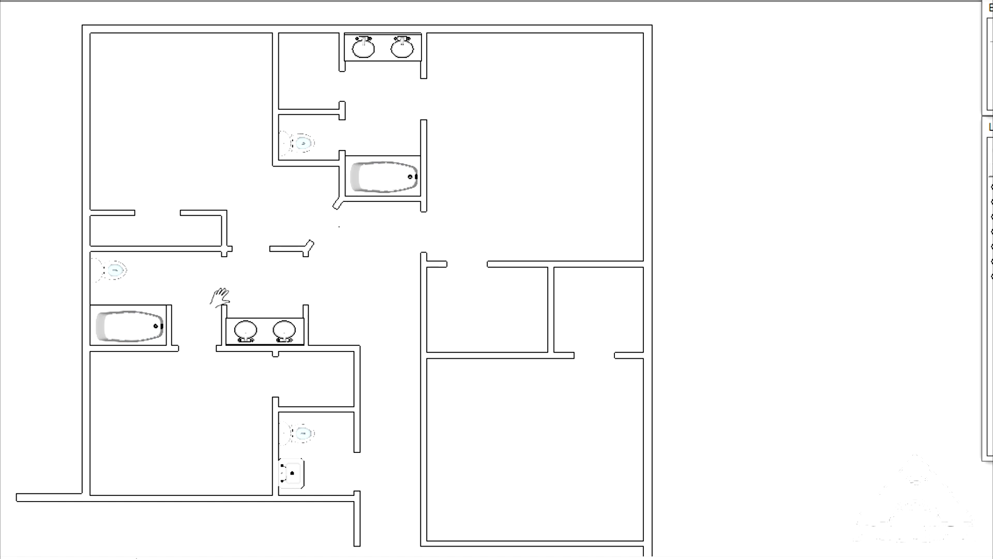
mouse_move(342, 54)
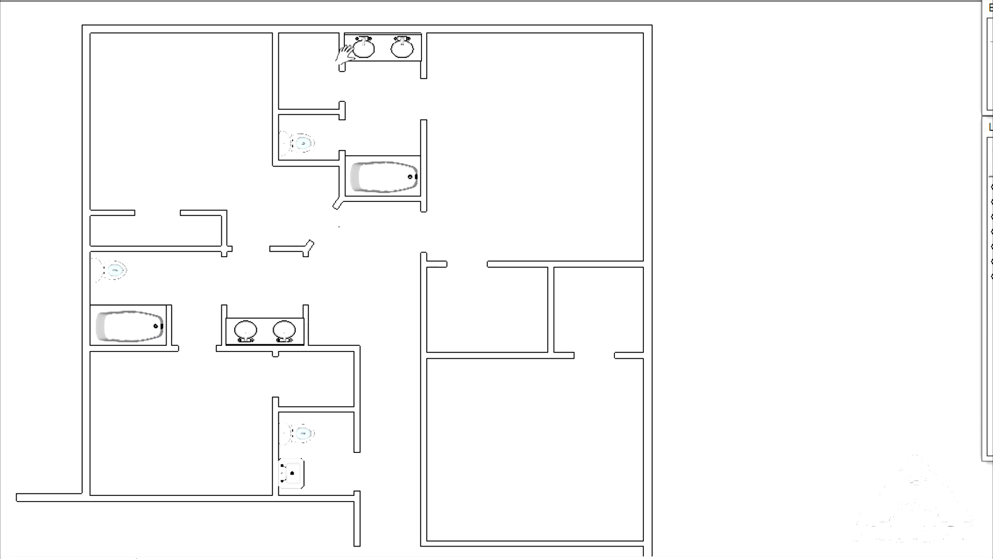
mouse_move(298, 228)
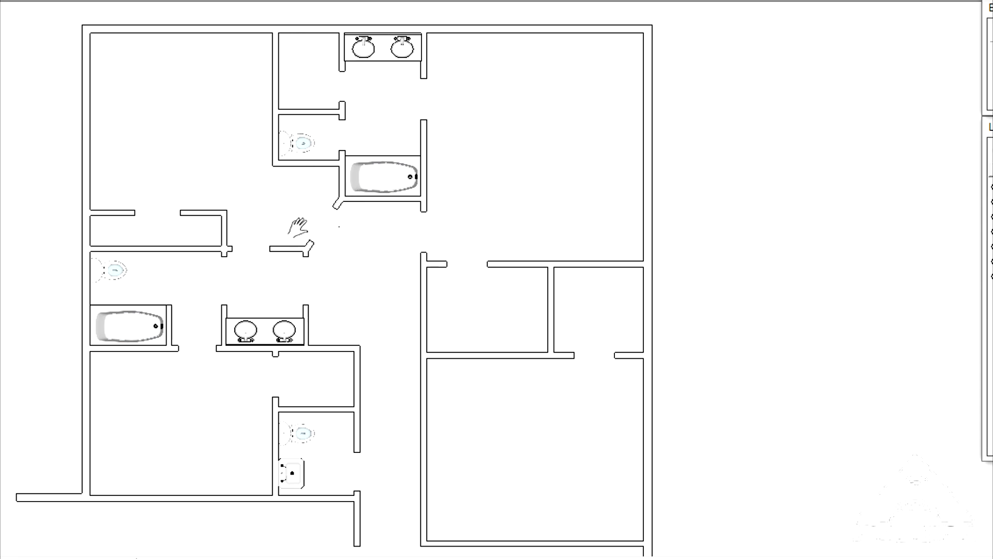
mouse_move(352, 301)
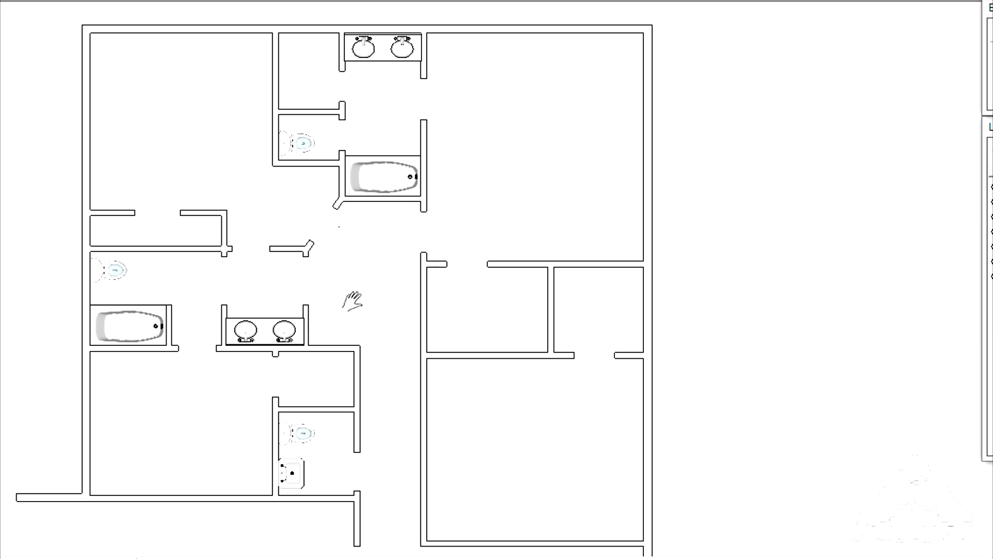
mouse_move(200, 172)
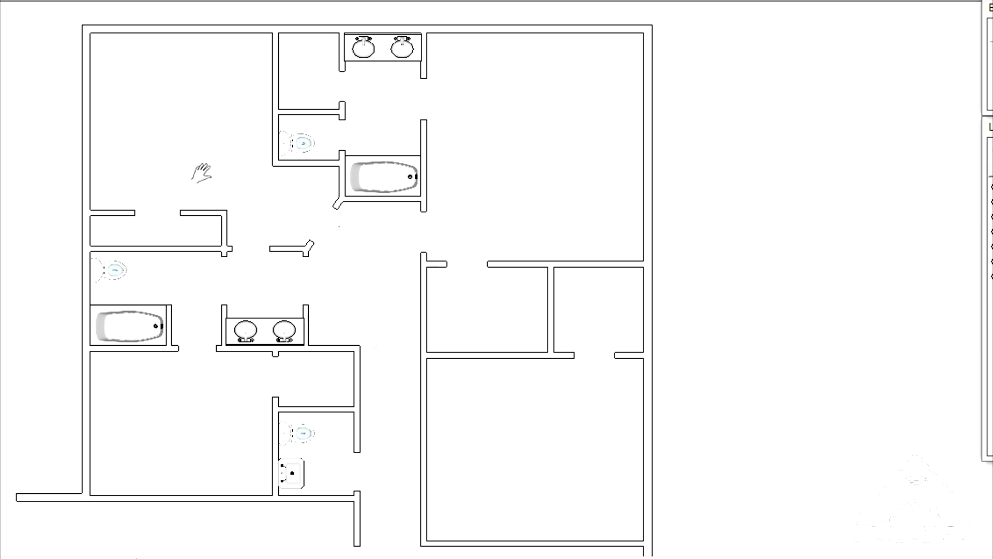
mouse_move(393, 472)
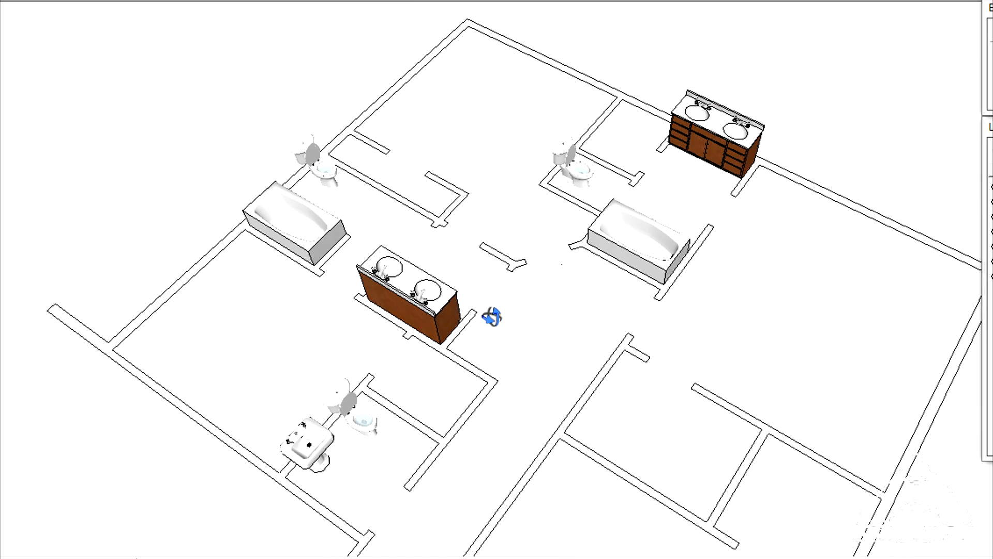
- Tilt the top view into perspective so tubs, toilets and vanities stand up in 3D
left_click_drag(494, 317, 545, 307)
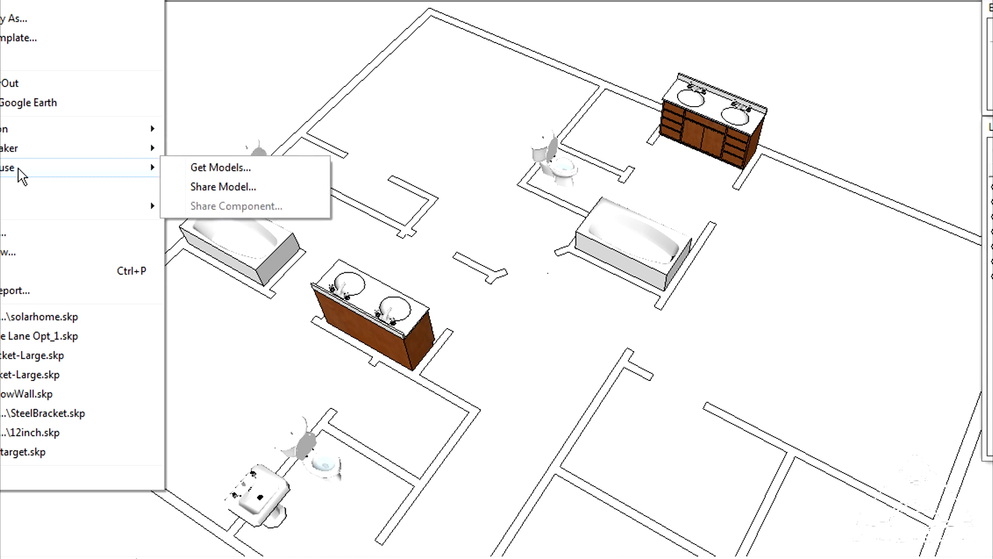
- Search the 3D Warehouse for 'toilet' models, then close the warehouse window
left_click(219, 167)
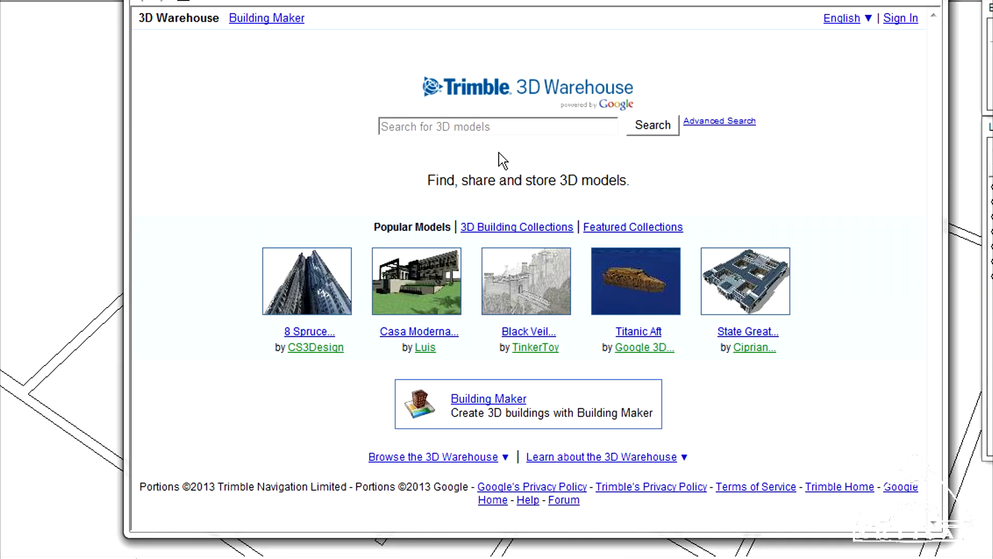
type("t")
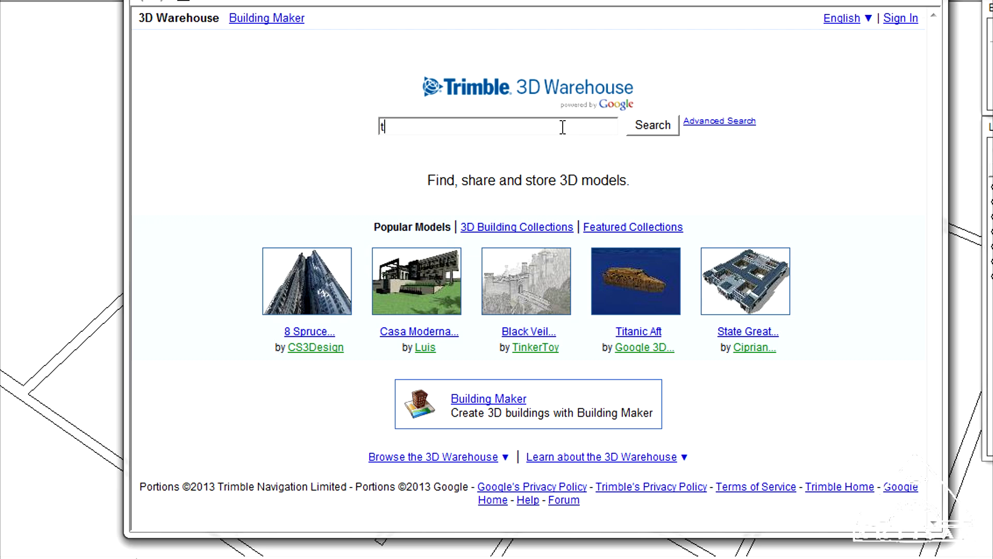
type("oilet")
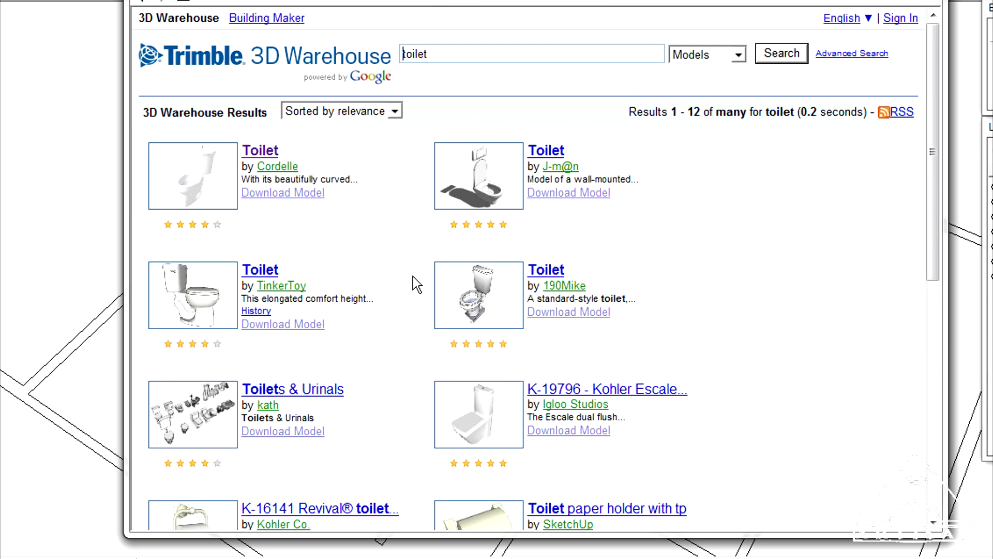
mouse_move(259, 150)
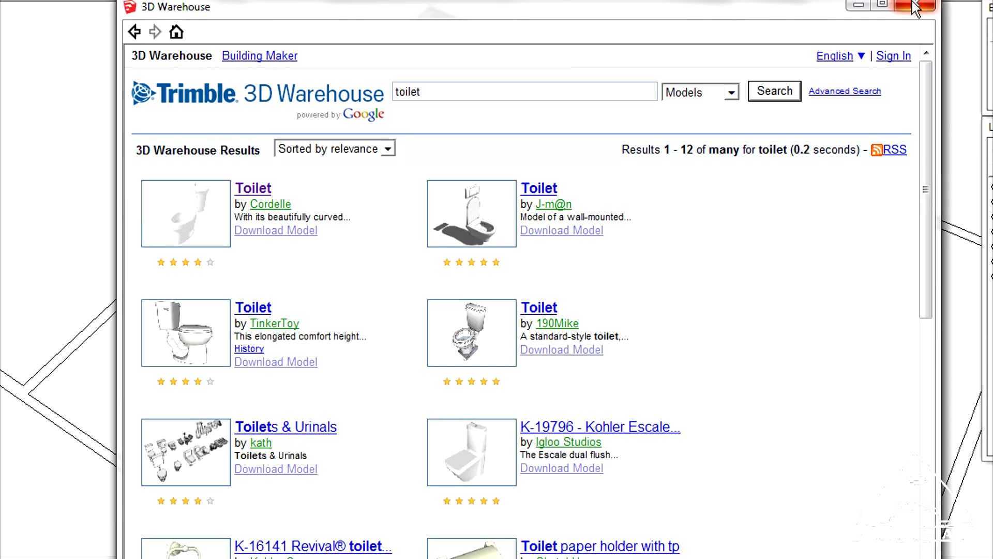
left_click(922, 5)
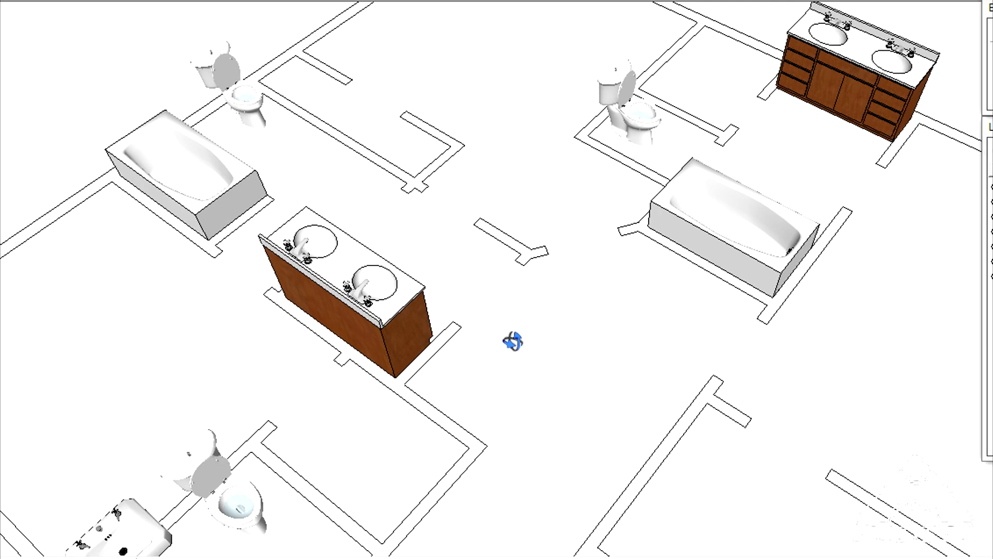
- Orbit around the house and zoom in to look down on the double vanity
left_click_drag(511, 340, 687, 319)
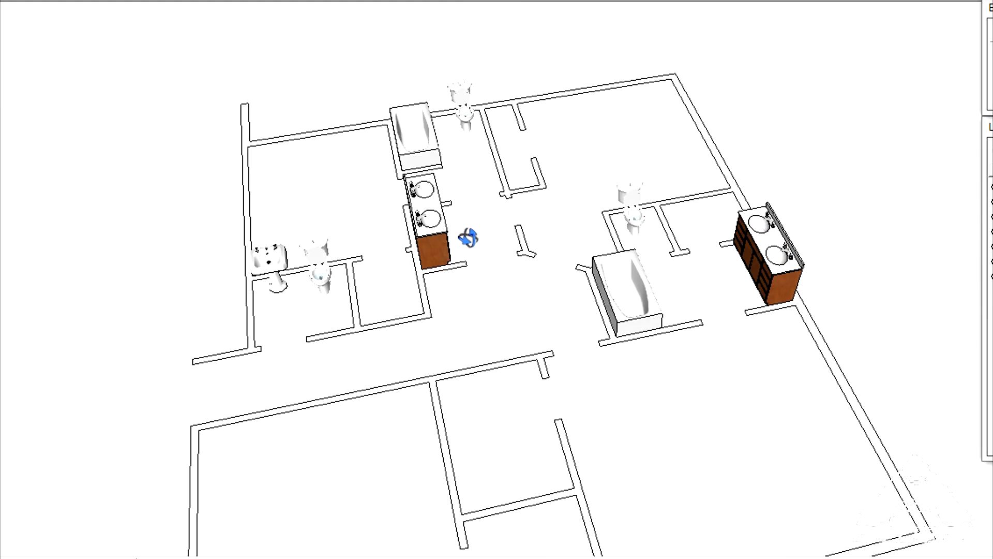
left_click_drag(468, 237, 503, 259)
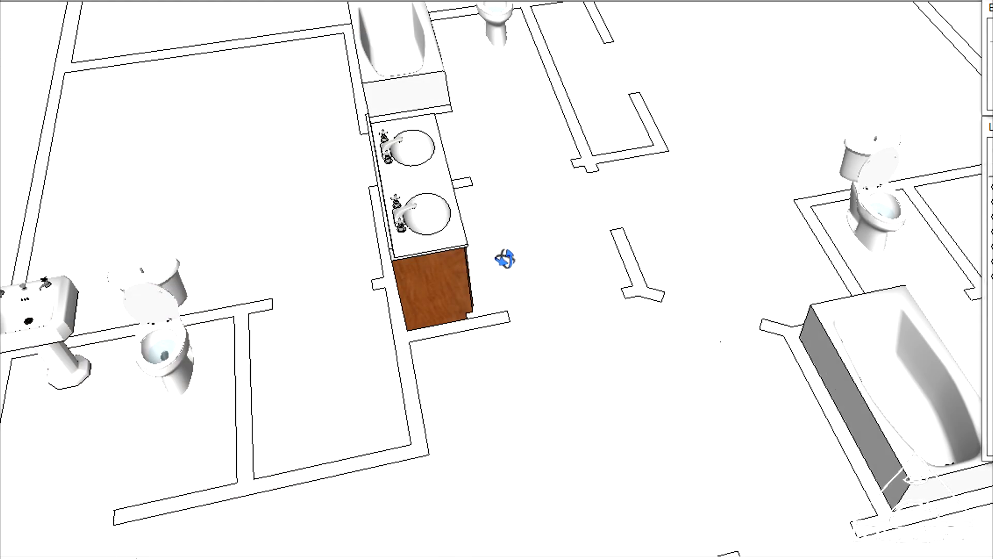
left_click_drag(504, 257, 788, 371)
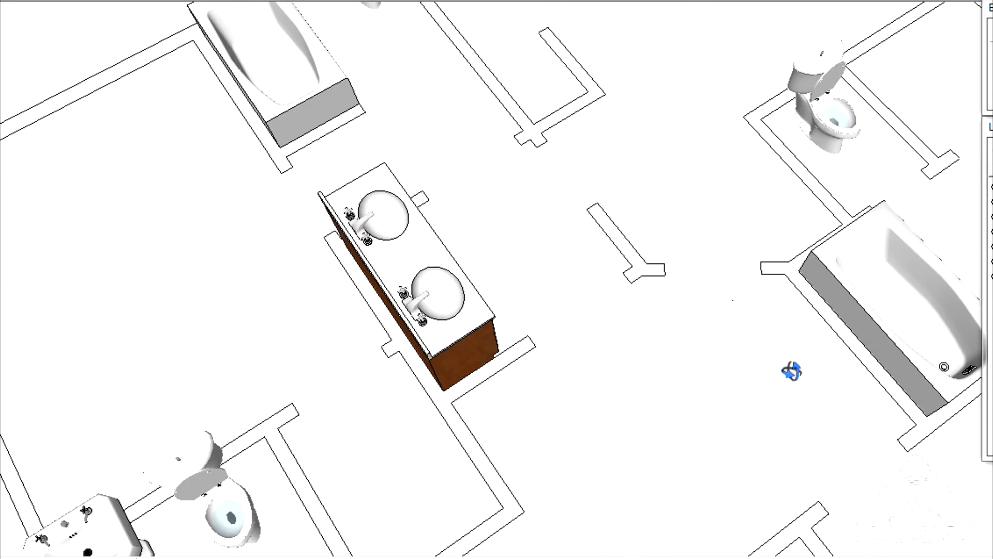